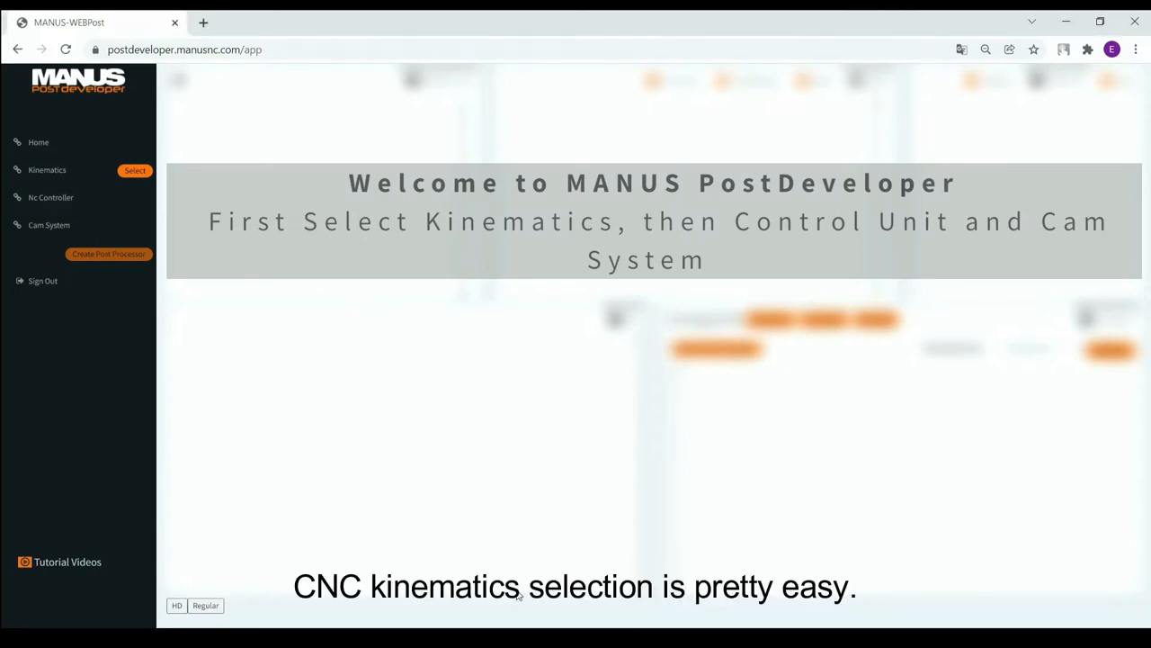
mouse_move(229, 401)
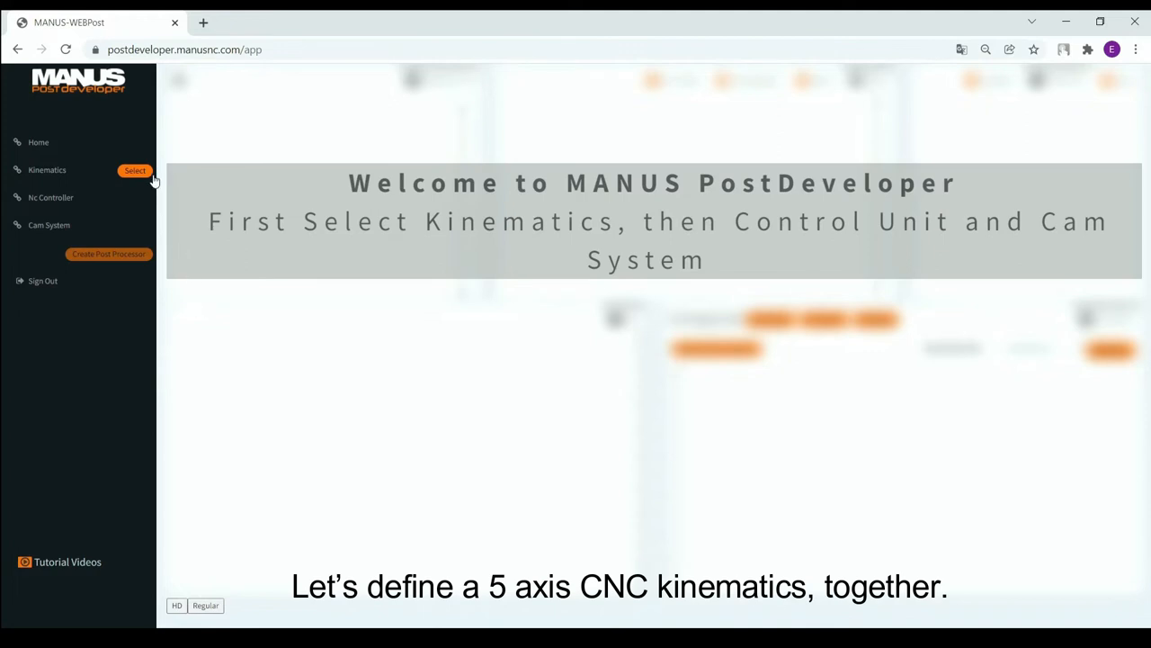
Begin the CNC kinematics setup and choose Milling Machine as the machine type.
left_click(135, 171)
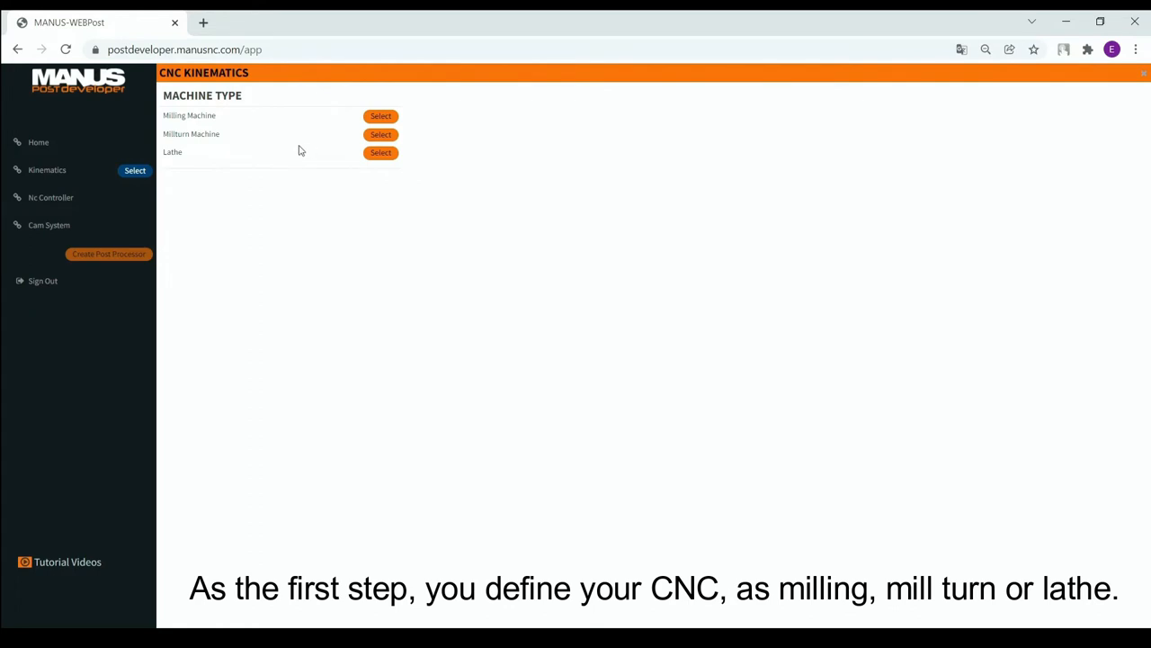
mouse_move(351, 135)
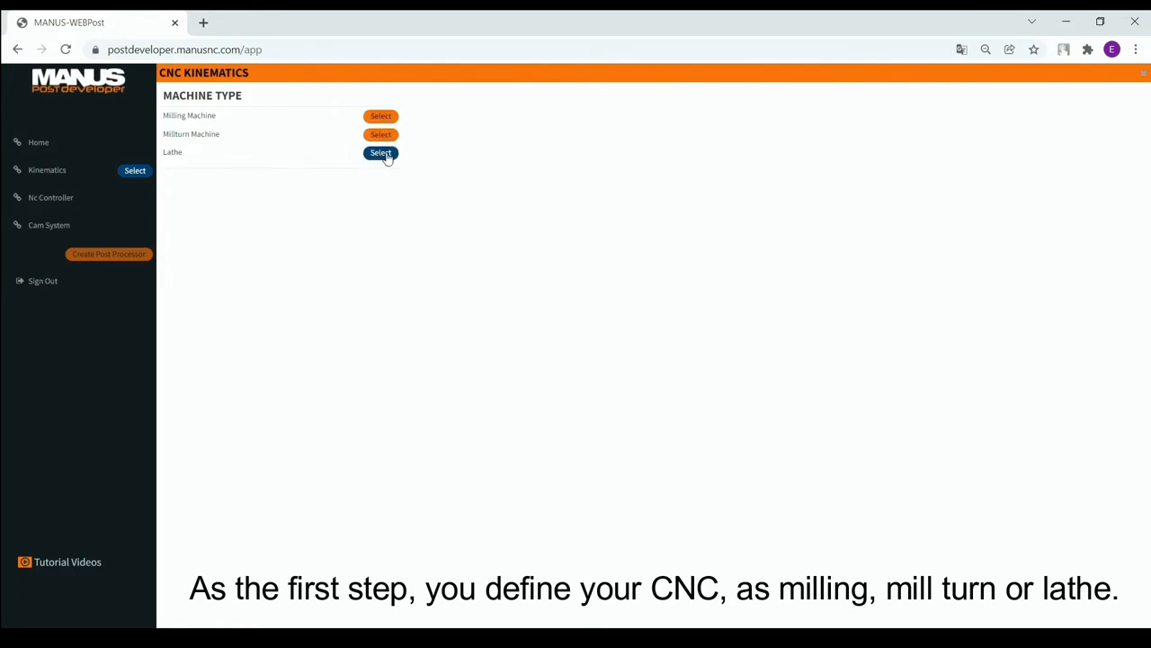
left_click(381, 115)
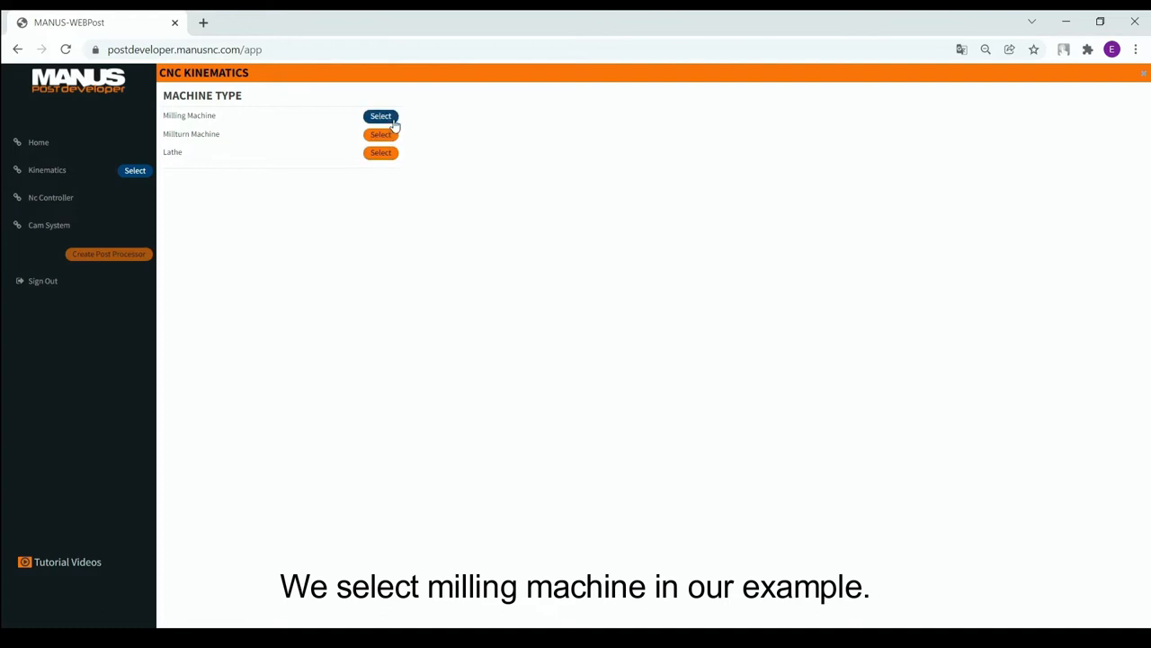
left_click(381, 115)
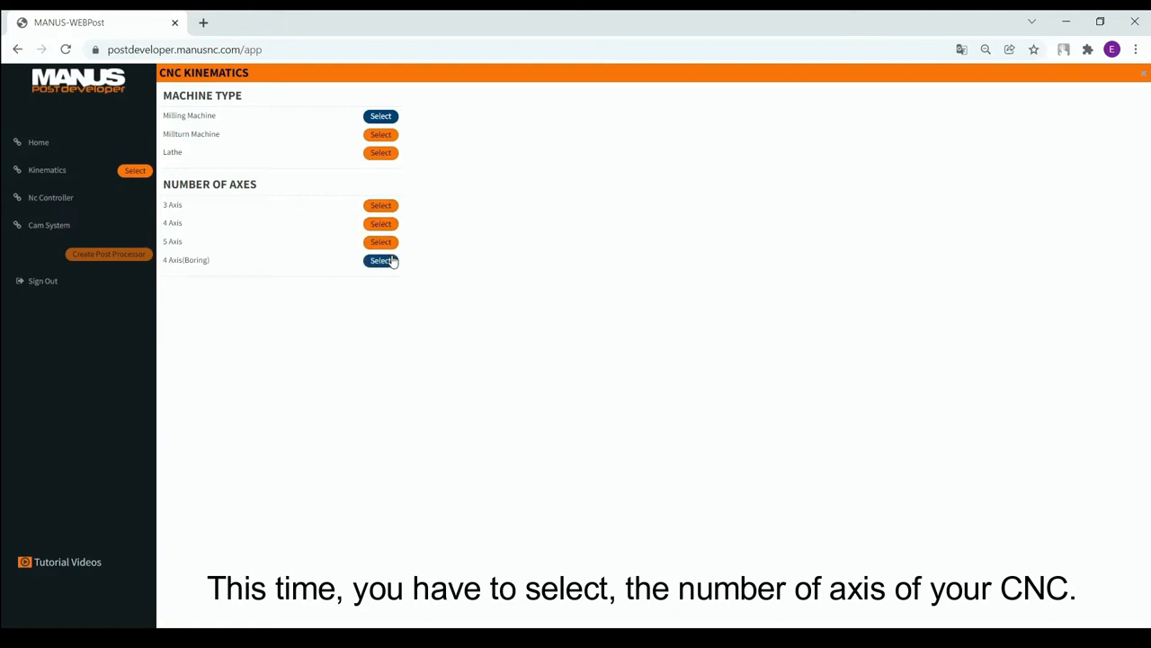
Set the milling machine to 5 axes with a vertical spindle orientation.
left_click(380, 241)
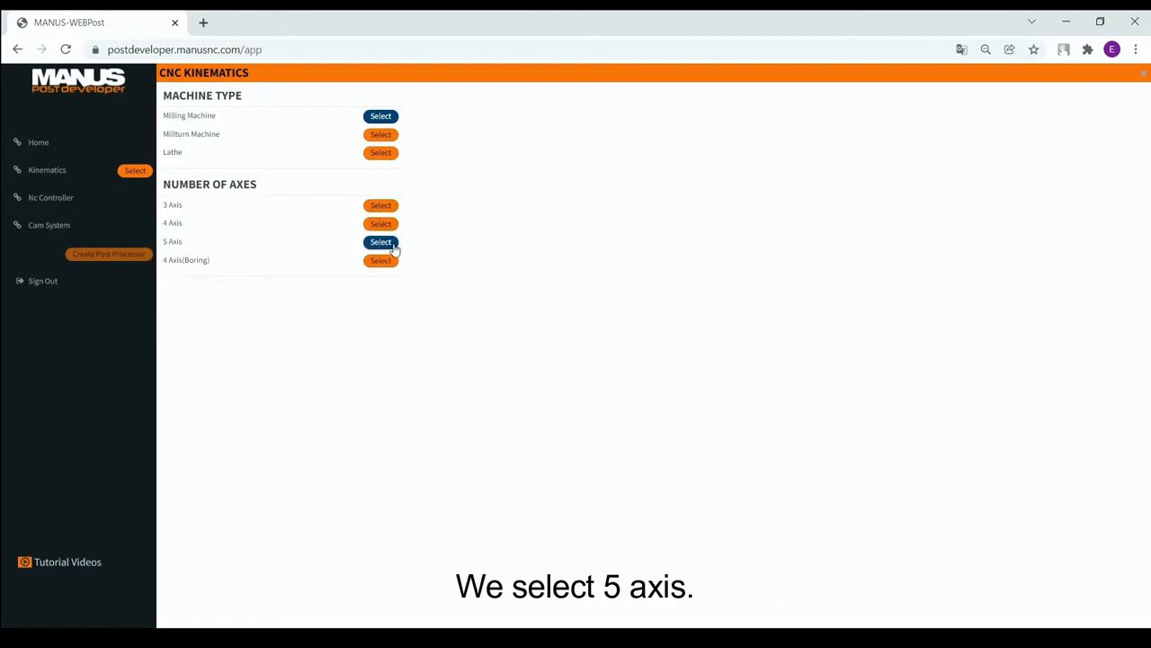
left_click(381, 241)
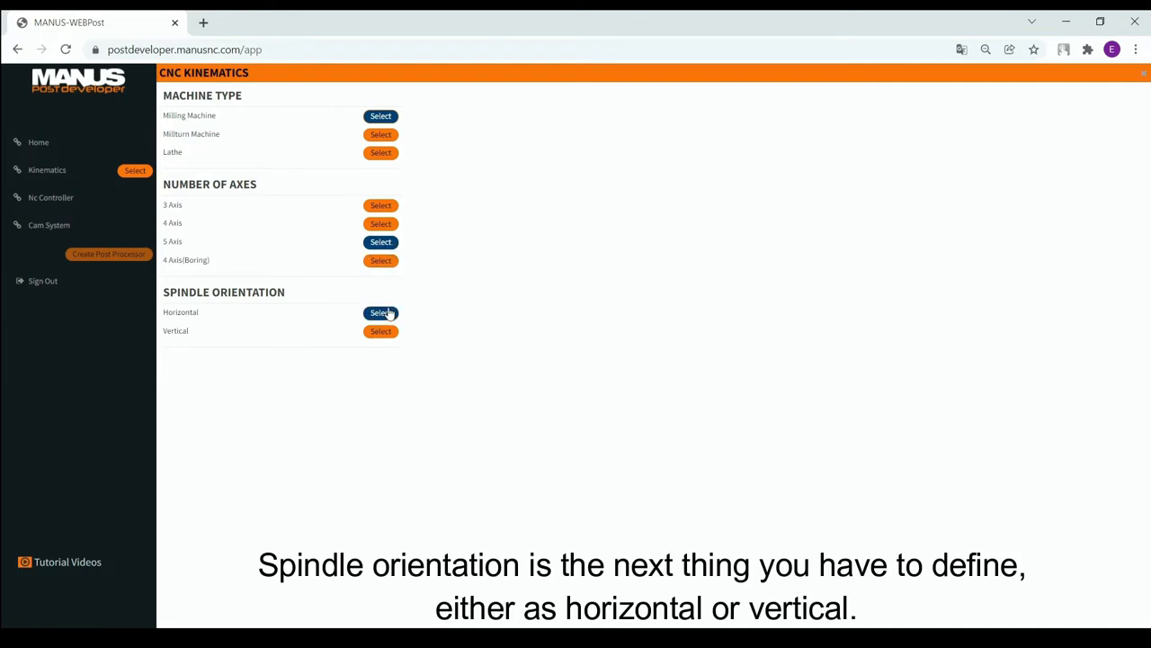
mouse_move(391, 313)
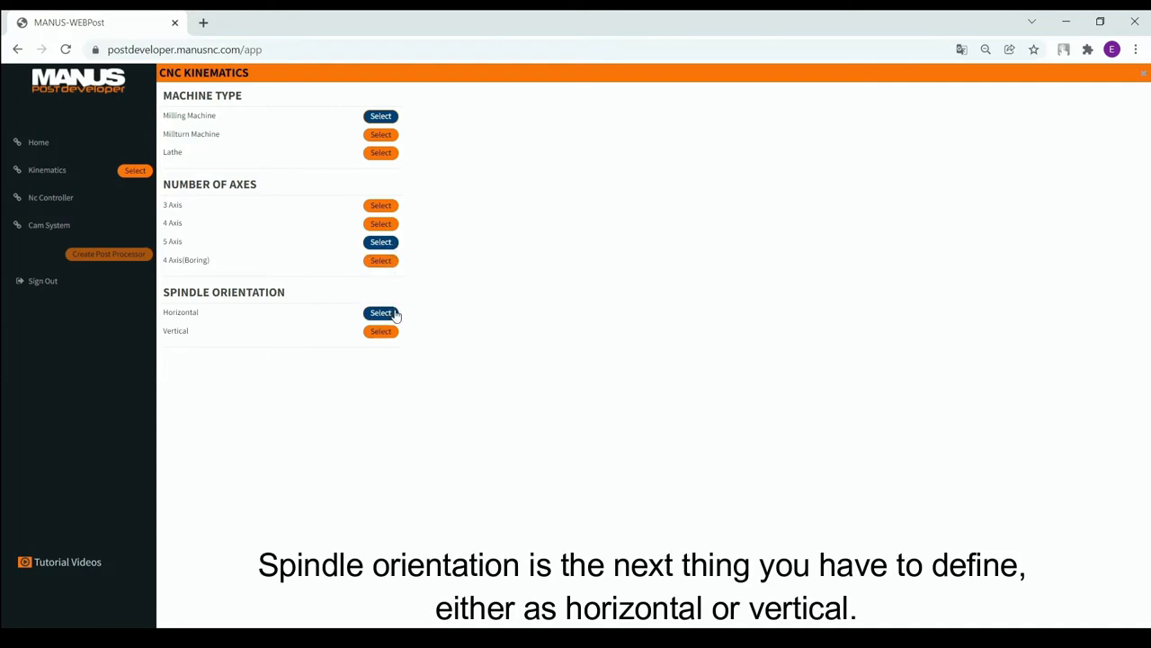
left_click(380, 331)
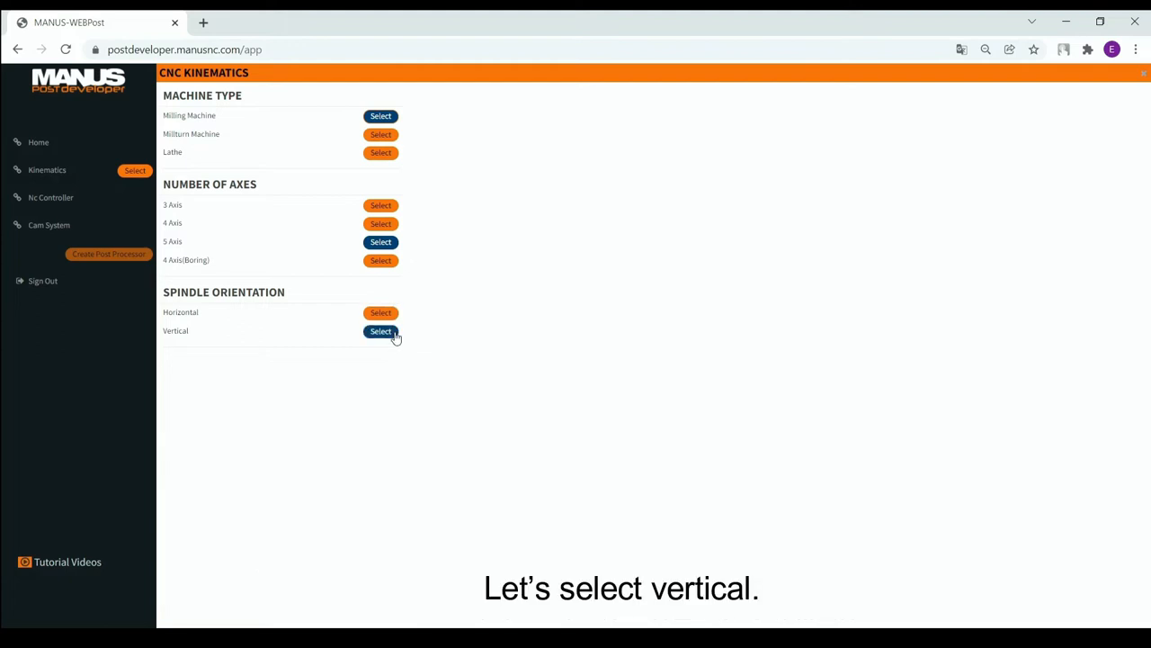
left_click(381, 330)
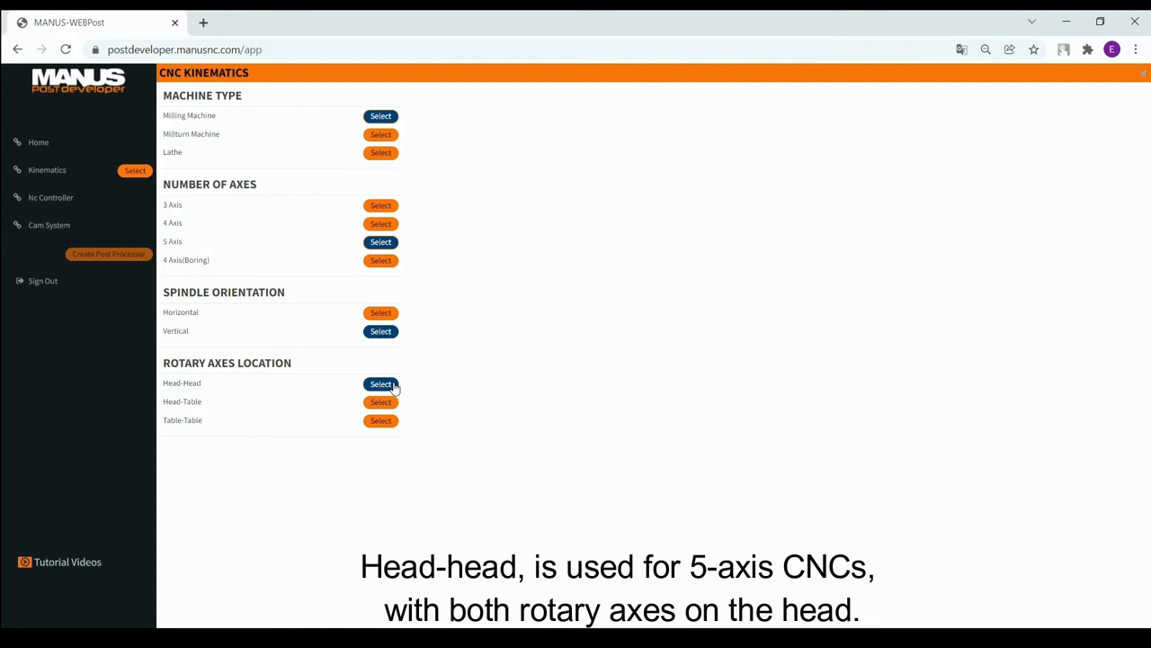
left_click(380, 402)
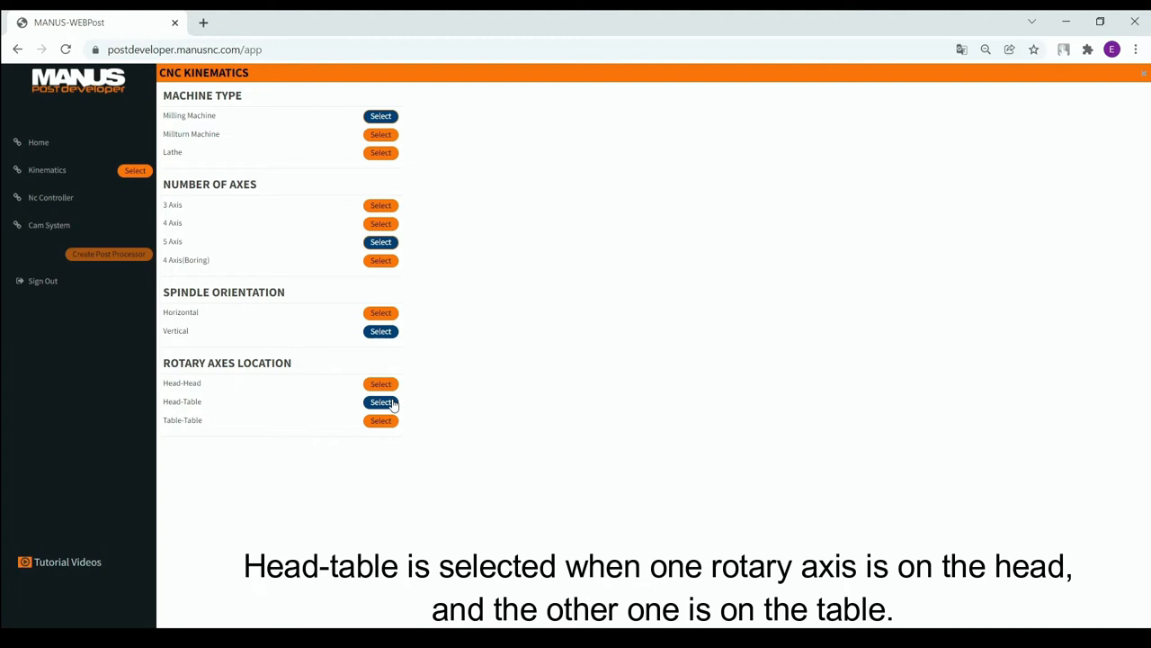
left_click(381, 420)
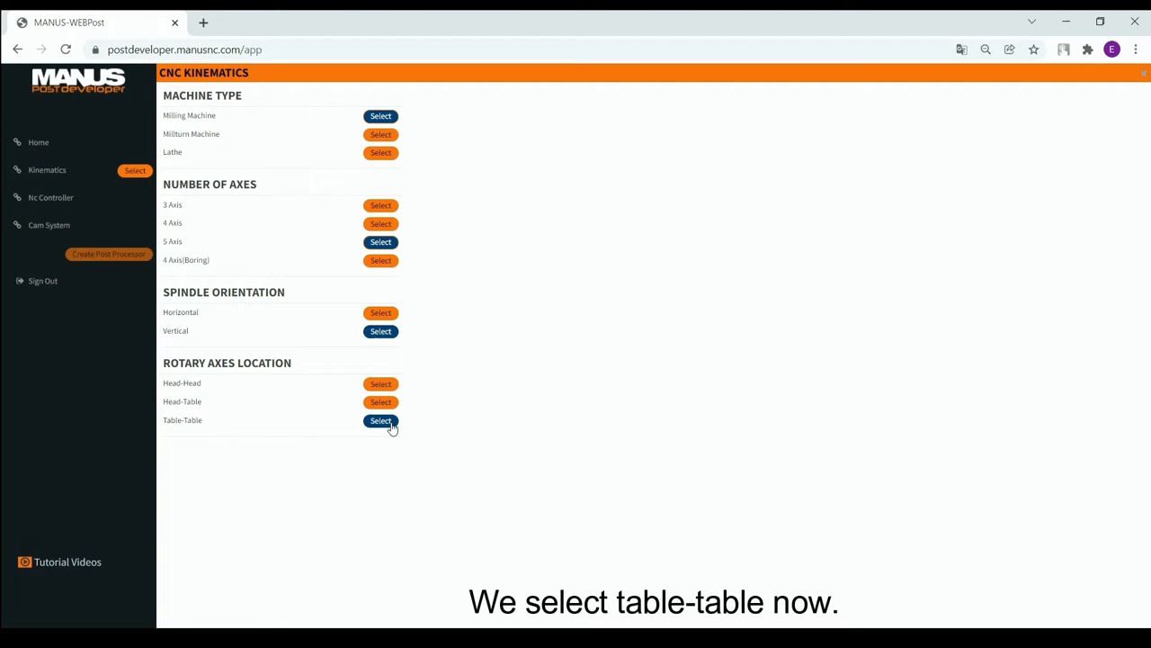
Choose Table-Table as the rotary axes location and Tilting Table as the rotary axes type.
left_click(380, 420)
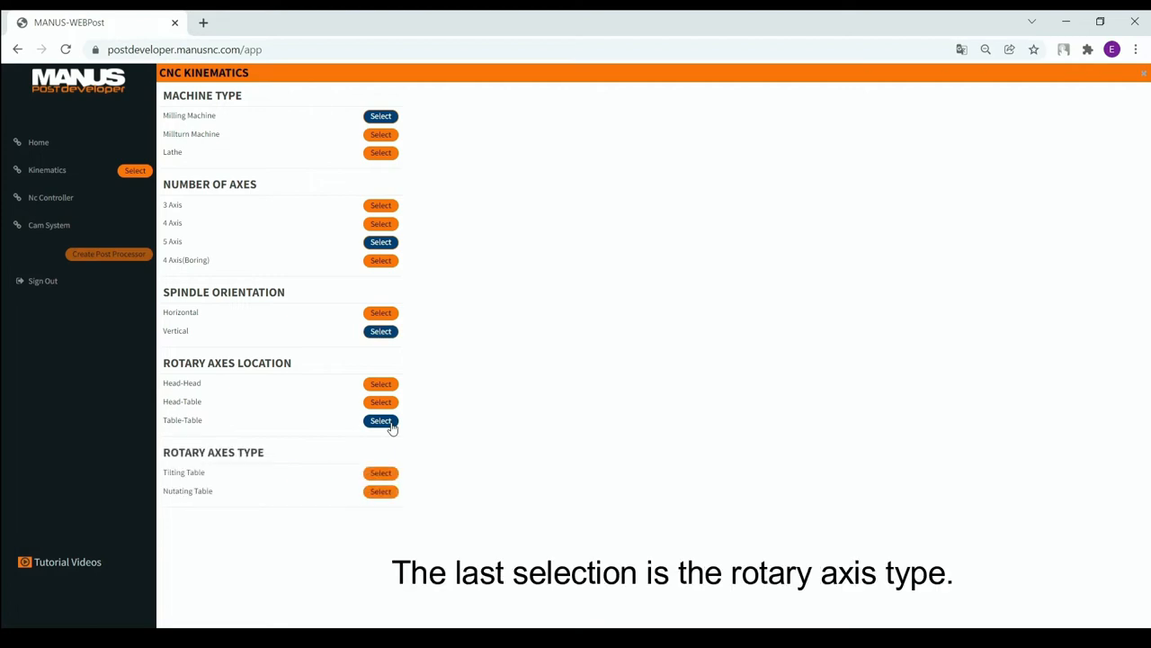
mouse_move(394, 449)
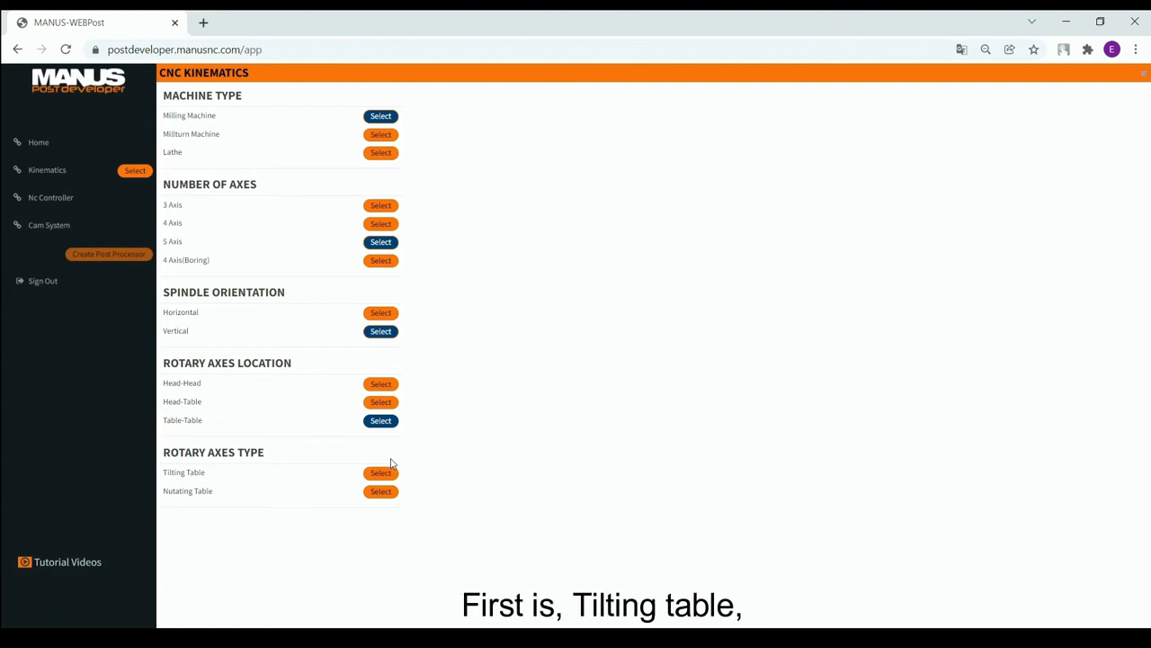
left_click(381, 473)
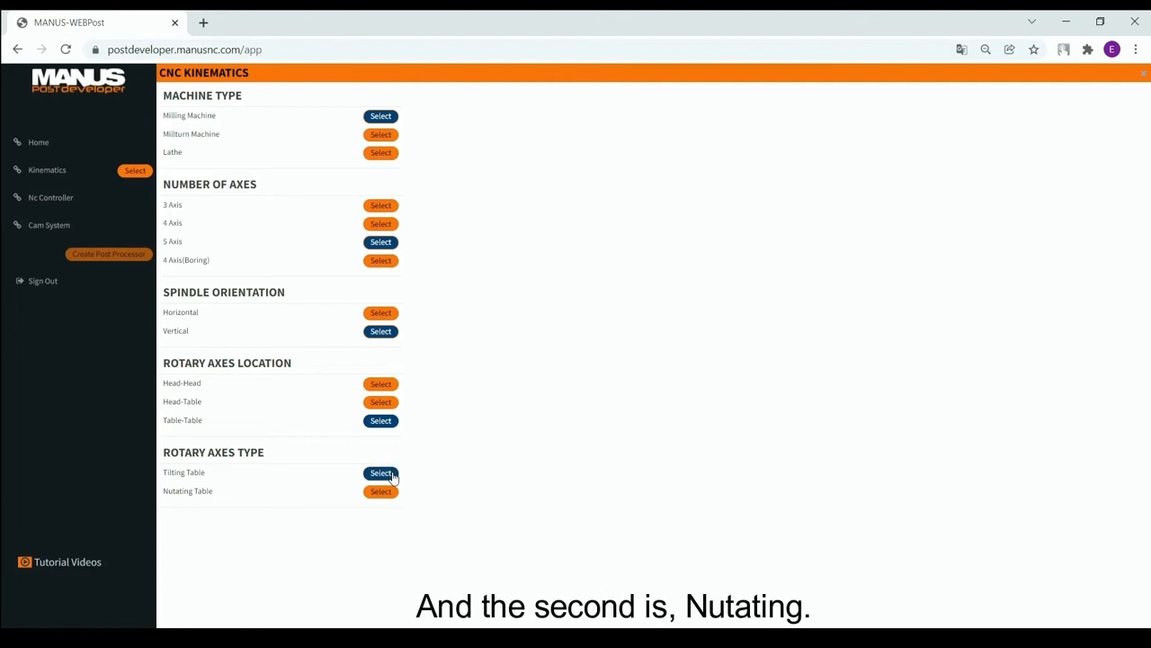
left_click(380, 490)
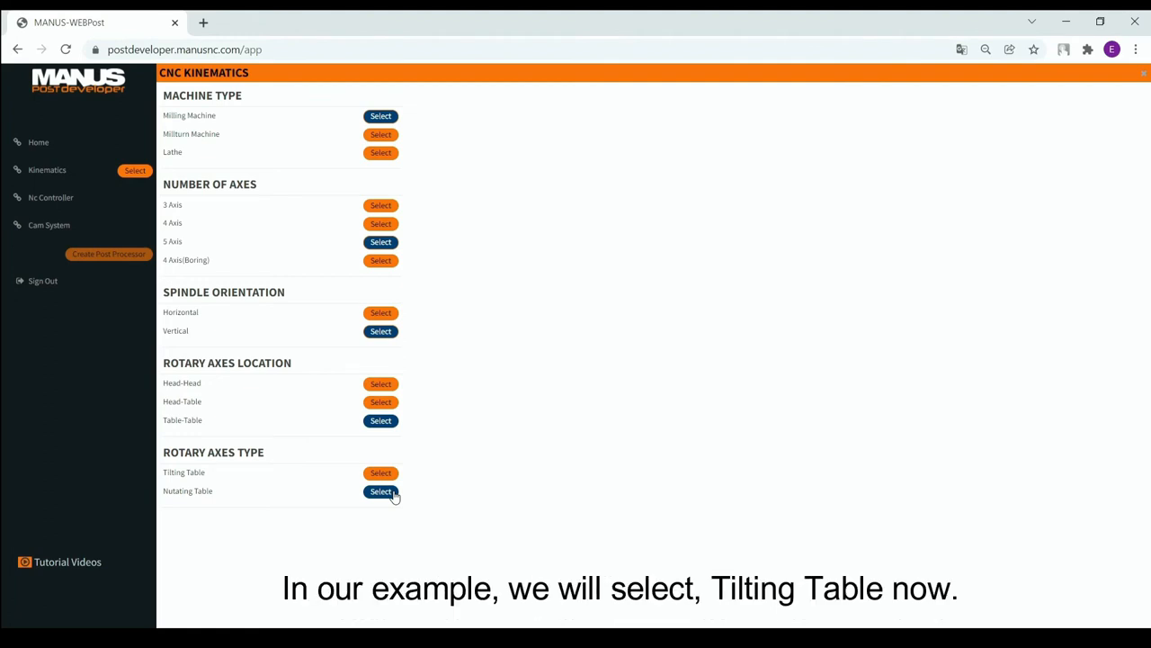
left_click(380, 472)
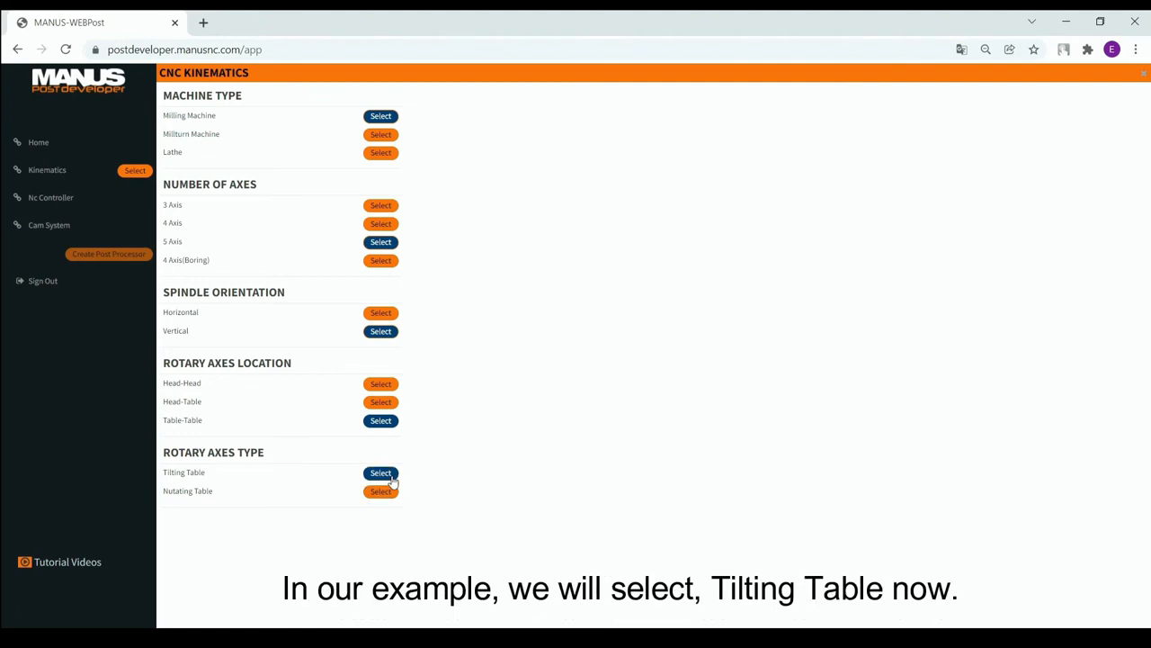
left_click(380, 472)
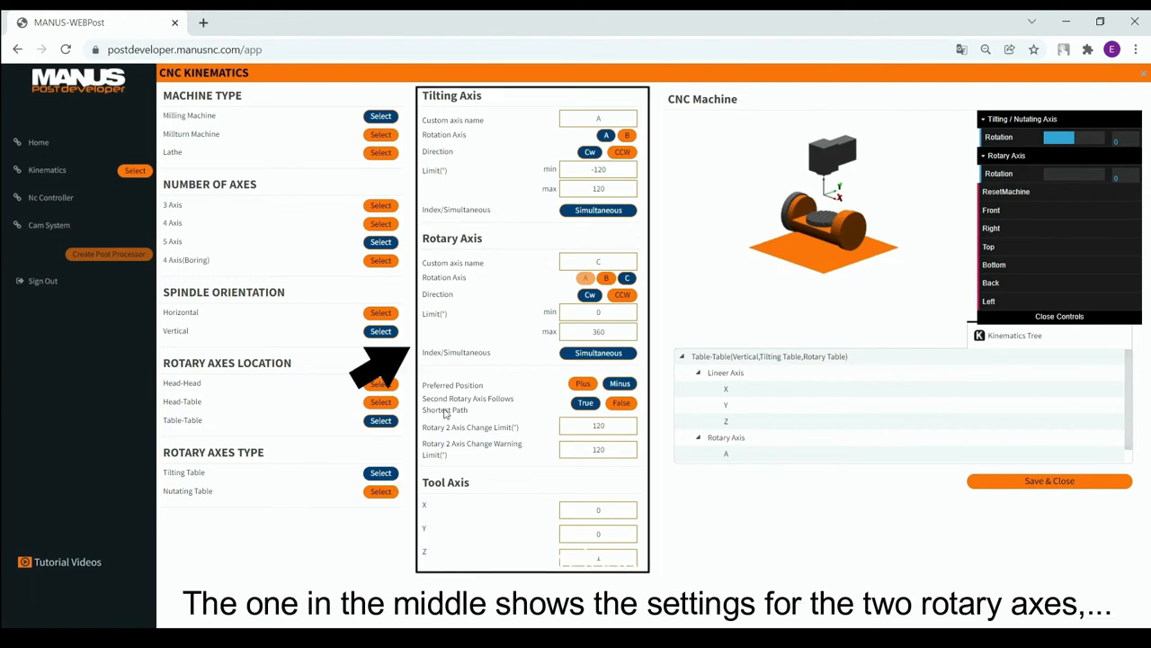
mouse_move(552, 243)
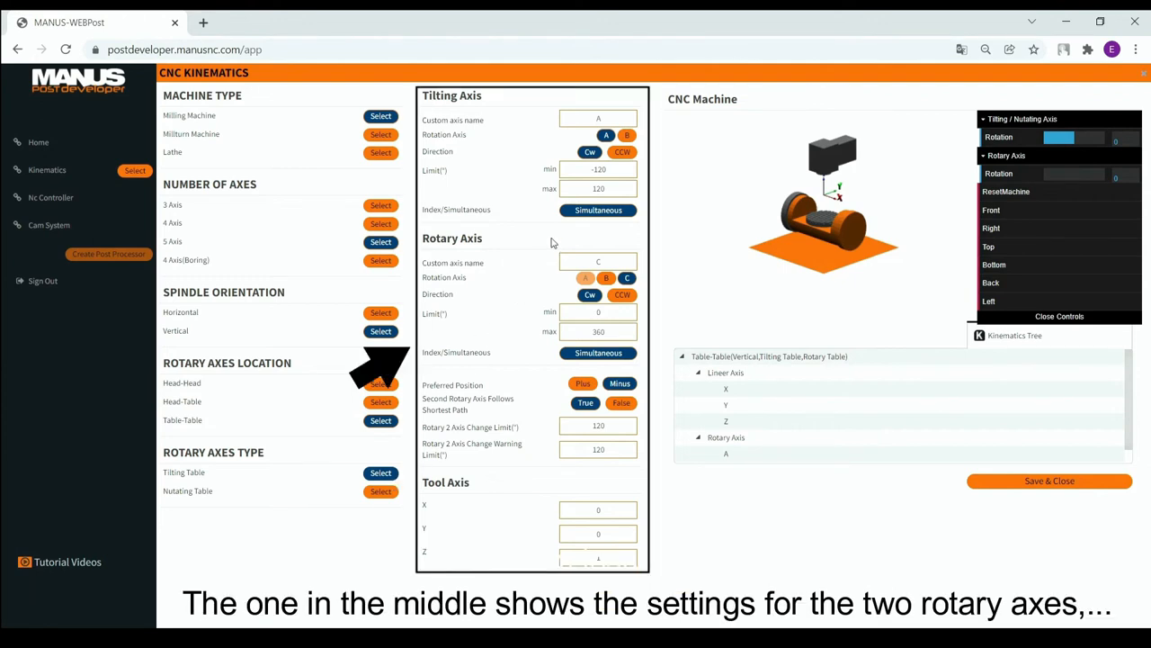